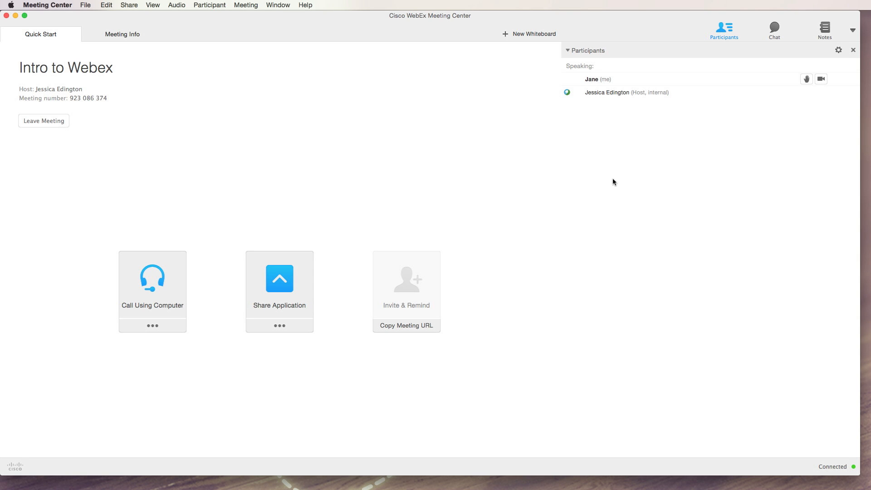
{"action": "mouse_move", "coordinate": [620, 180]}
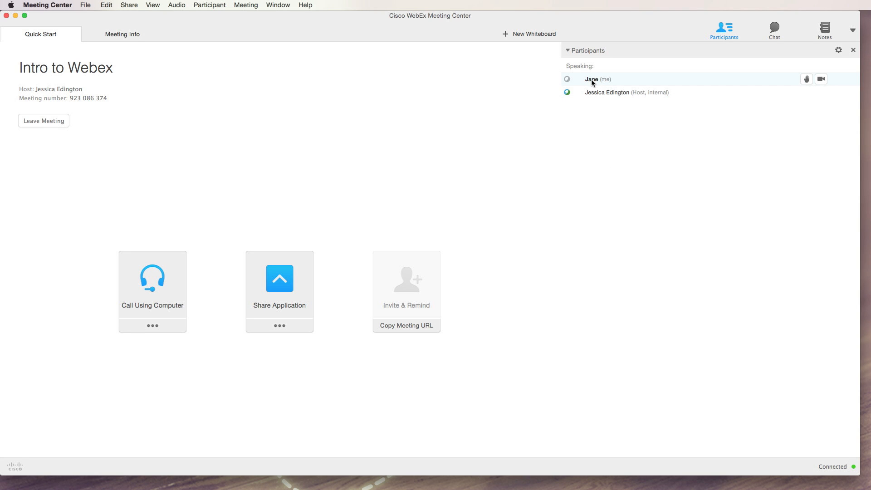
{"action": "mouse_move", "coordinate": [773, 82]}
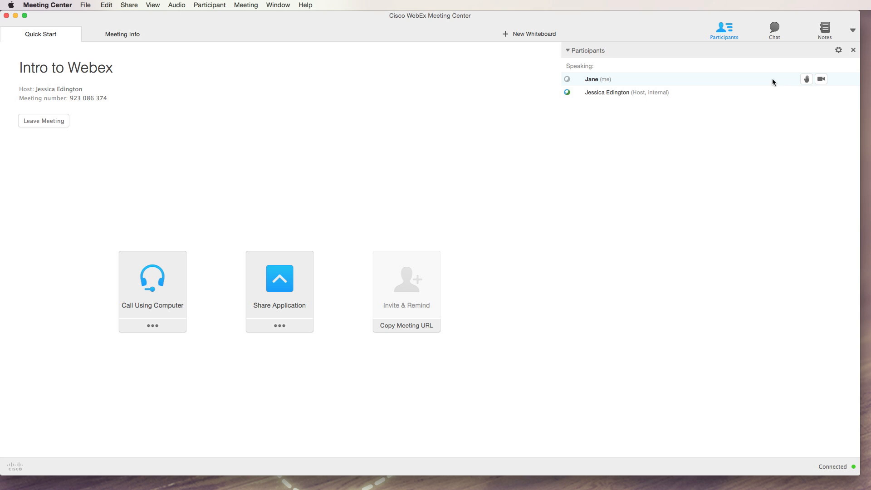
{"action": "mouse_move", "coordinate": [836, 78]}
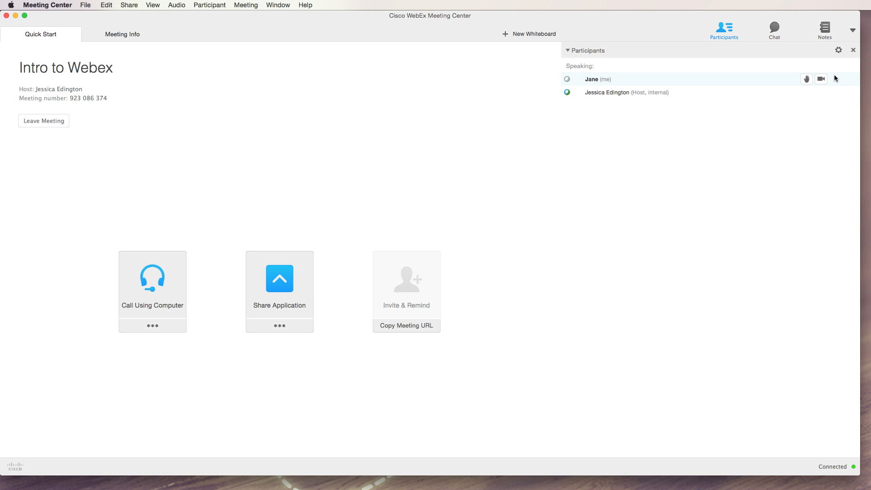
{"action": "mouse_move", "coordinate": [169, 7]}
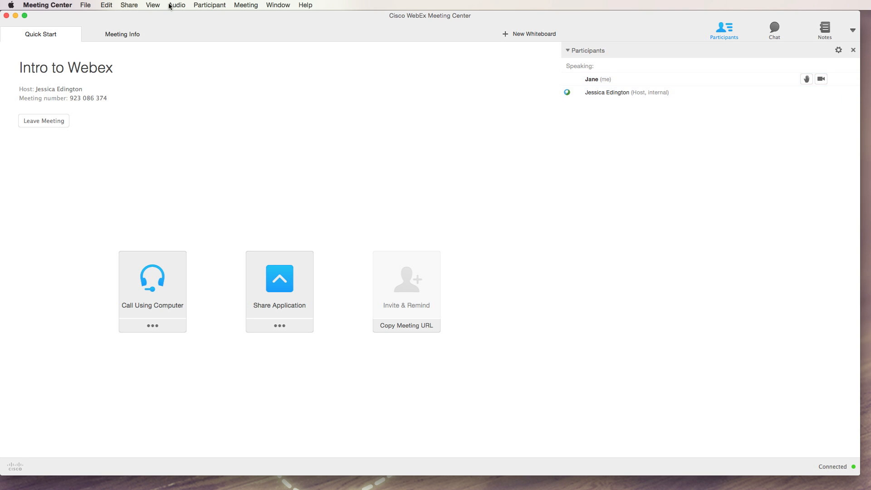
Step: Open the audio connection options and choose Call Me to show the phone number entry
{"action": "left_click", "coordinate": [177, 5]}
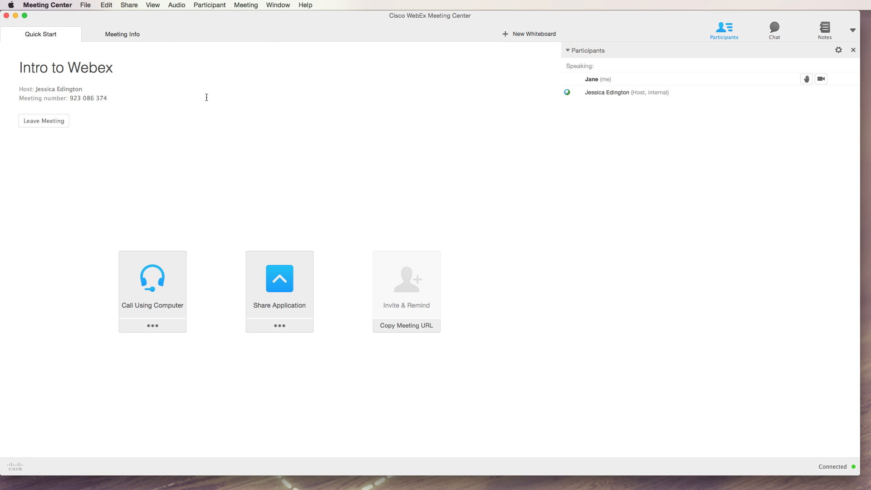
{"action": "mouse_move", "coordinate": [136, 357]}
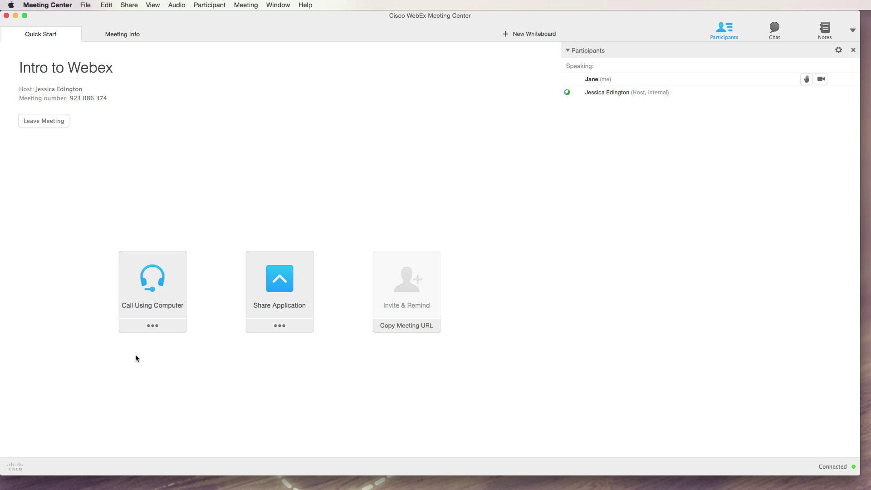
{"action": "mouse_move", "coordinate": [165, 287]}
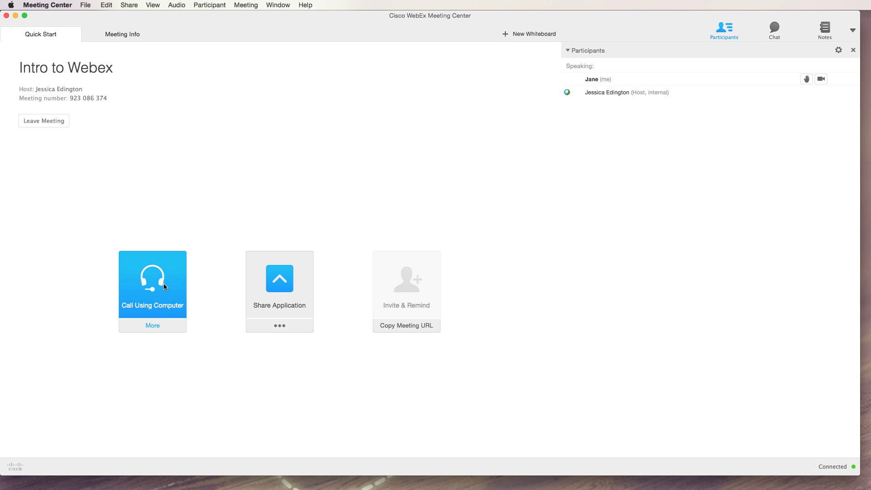
{"action": "left_click", "coordinate": [153, 325]}
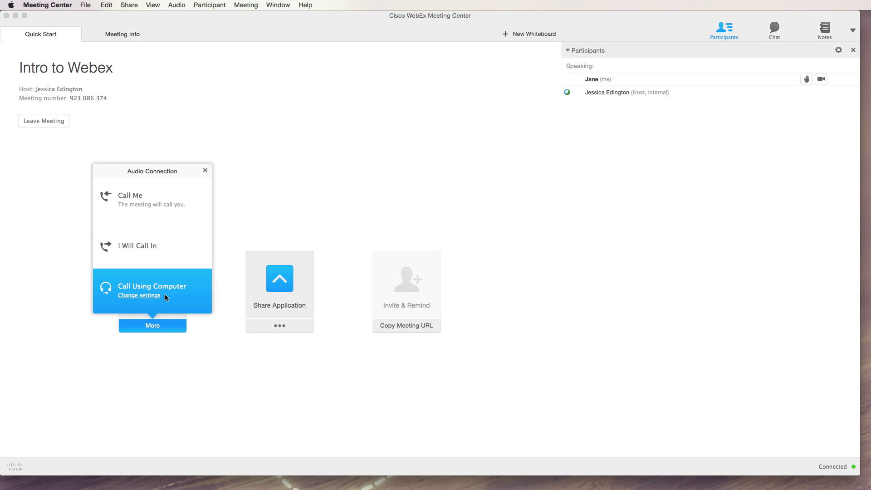
{"action": "mouse_move", "coordinate": [160, 198]}
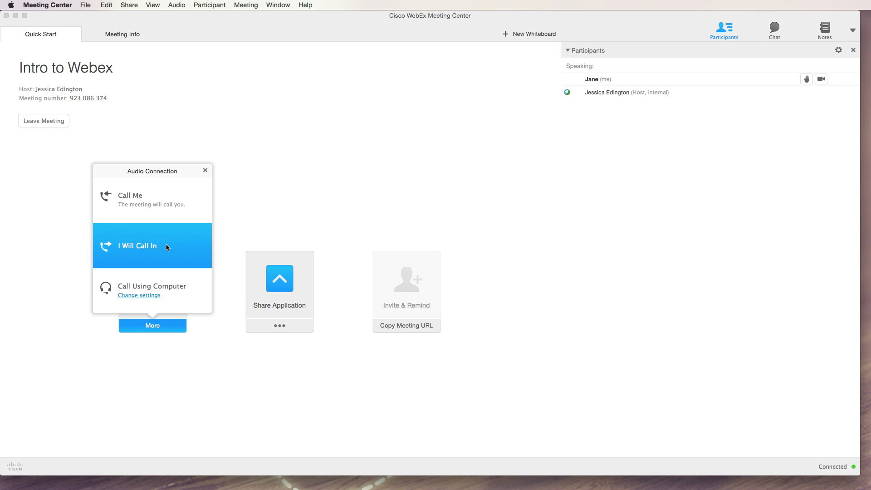
{"action": "left_click", "coordinate": [152, 246]}
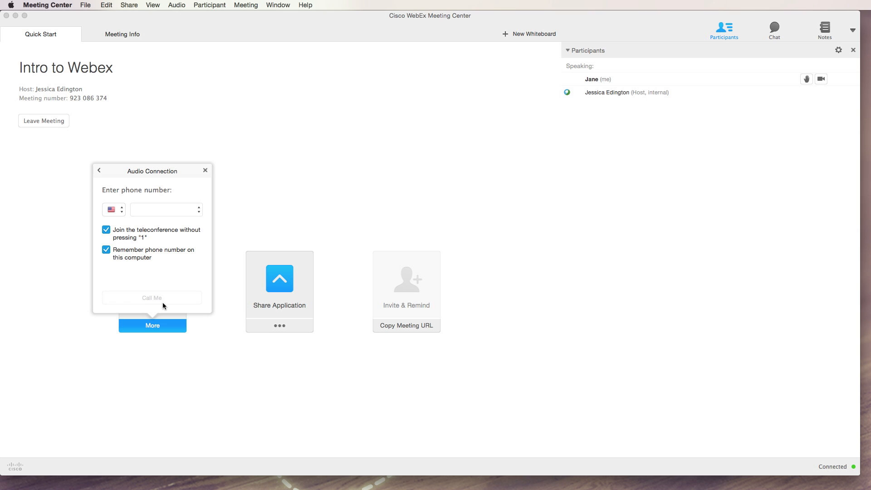
Step: View the I Will Call In dial-in numbers, access code and attendee ID, then go back
{"action": "left_click", "coordinate": [100, 170]}
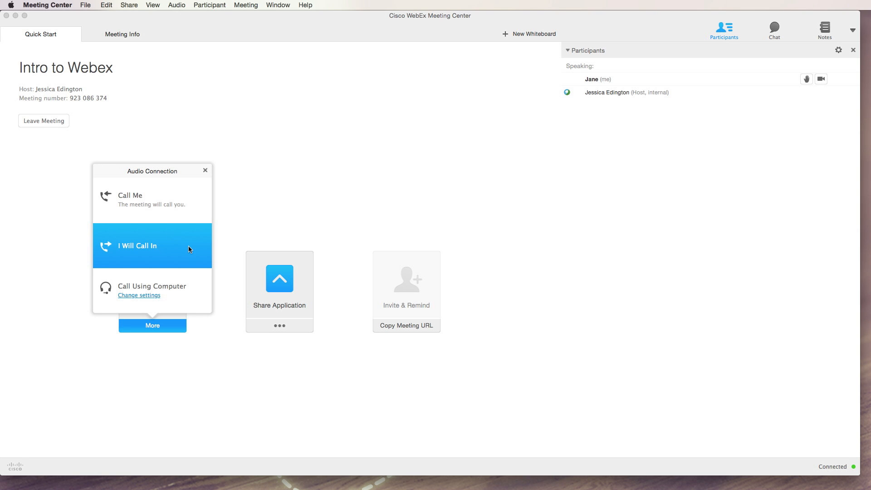
{"action": "left_click", "coordinate": [152, 245]}
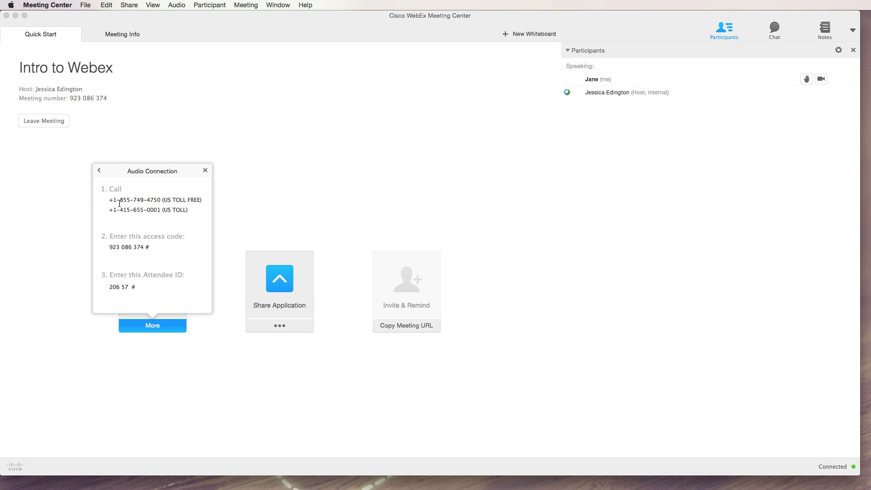
{"action": "mouse_move", "coordinate": [115, 251]}
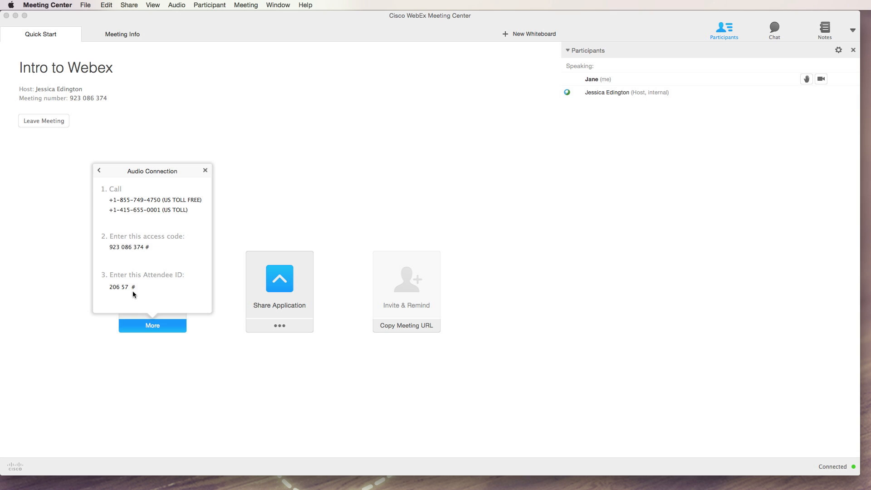
{"action": "left_click", "coordinate": [100, 171]}
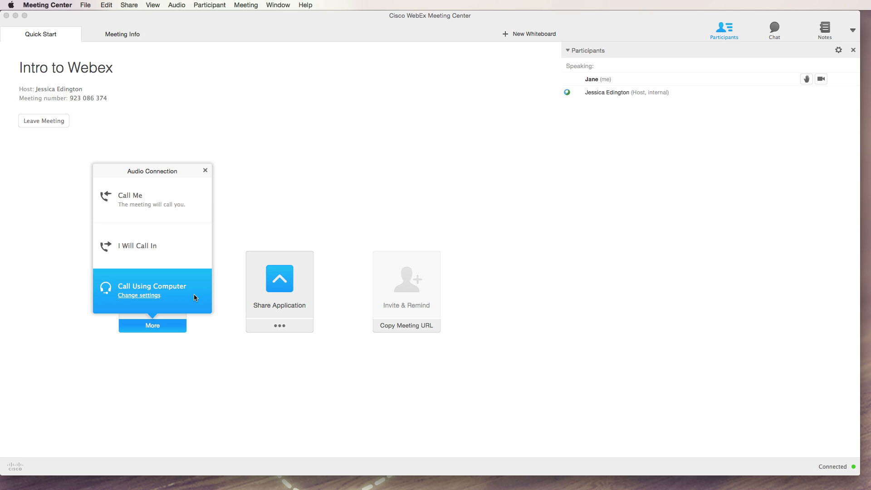
{"action": "mouse_move", "coordinate": [193, 302]}
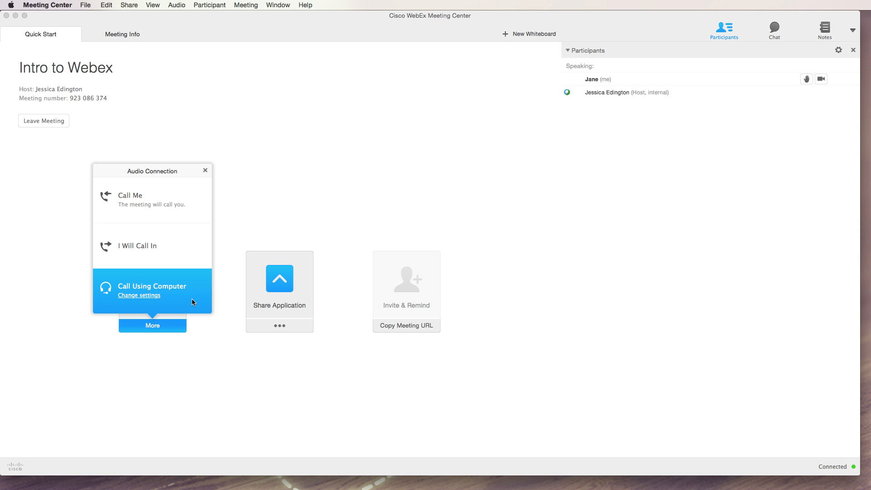
Step: Switch the computer audio speaker to Built-in Output and play a test sound
{"action": "left_click", "coordinate": [139, 295]}
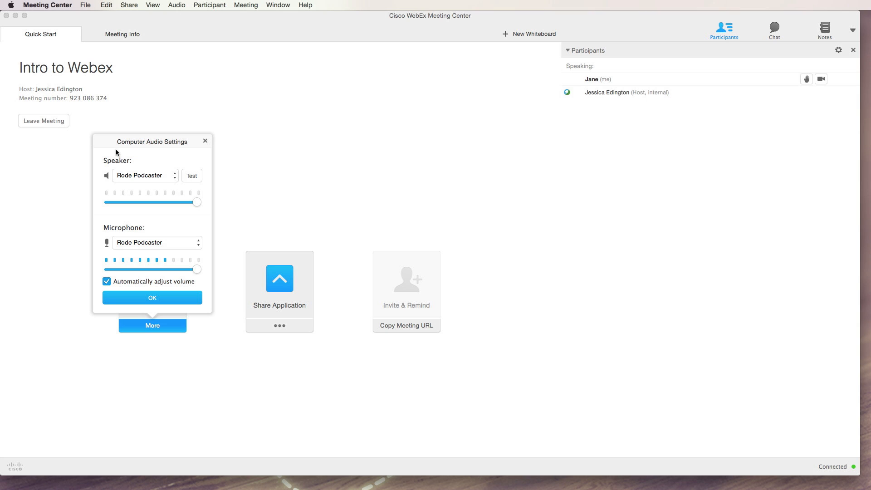
{"action": "left_click", "coordinate": [144, 175]}
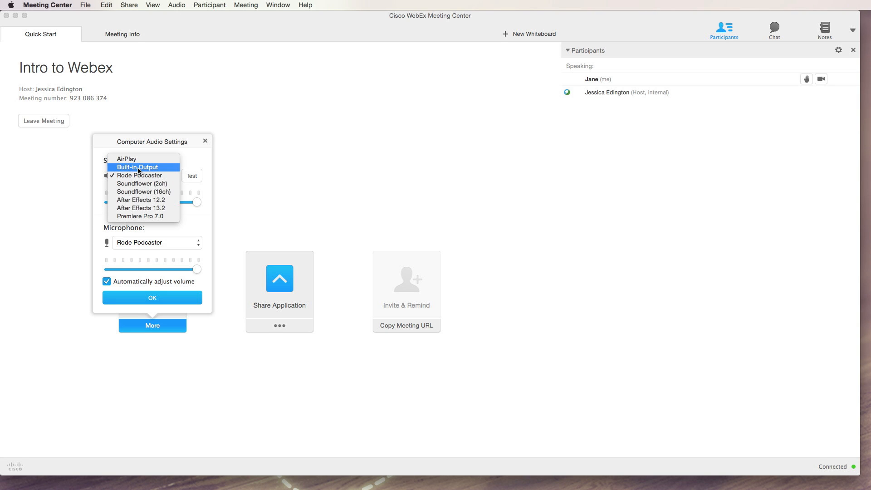
{"action": "mouse_move", "coordinate": [133, 170]}
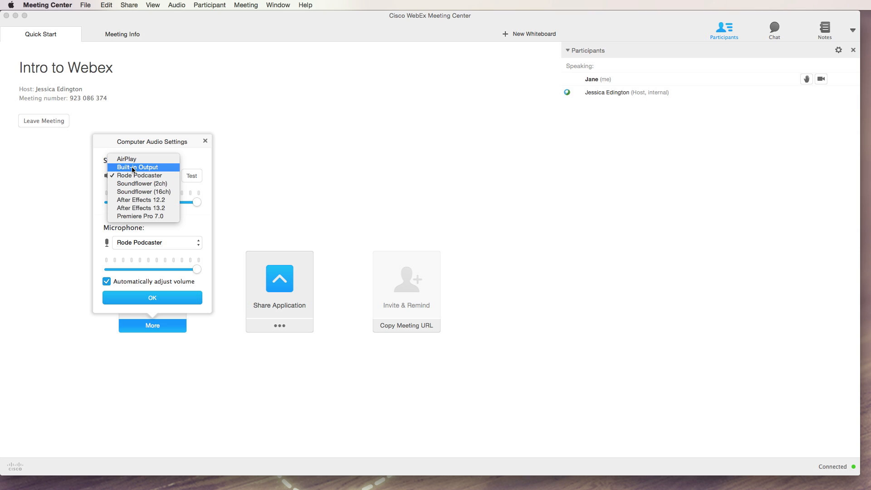
{"action": "left_click", "coordinate": [136, 167]}
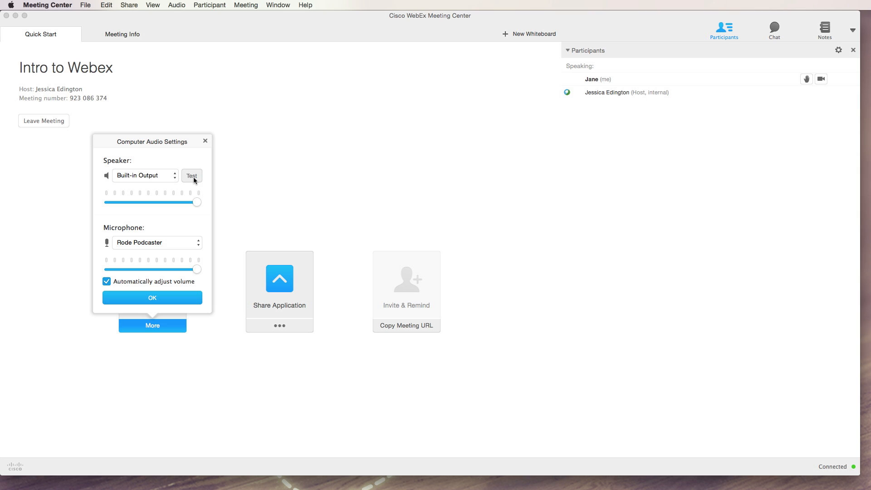
{"action": "left_click", "coordinate": [191, 175]}
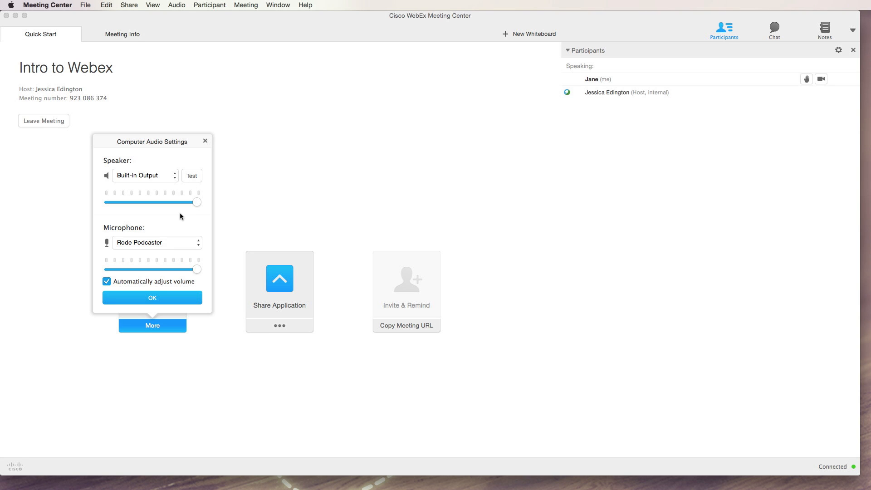
Step: Change the microphone from Rode Podcaster to Built-in Microphone
{"action": "left_click", "coordinate": [156, 242]}
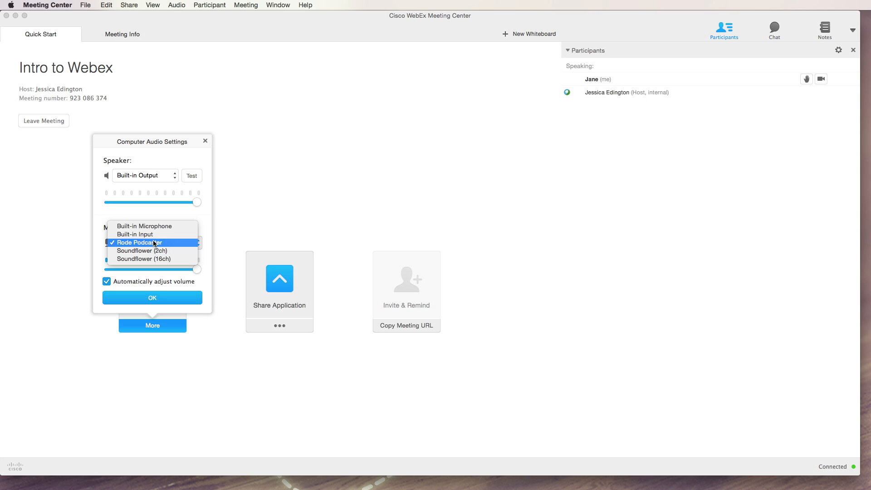
{"action": "mouse_move", "coordinate": [159, 228]}
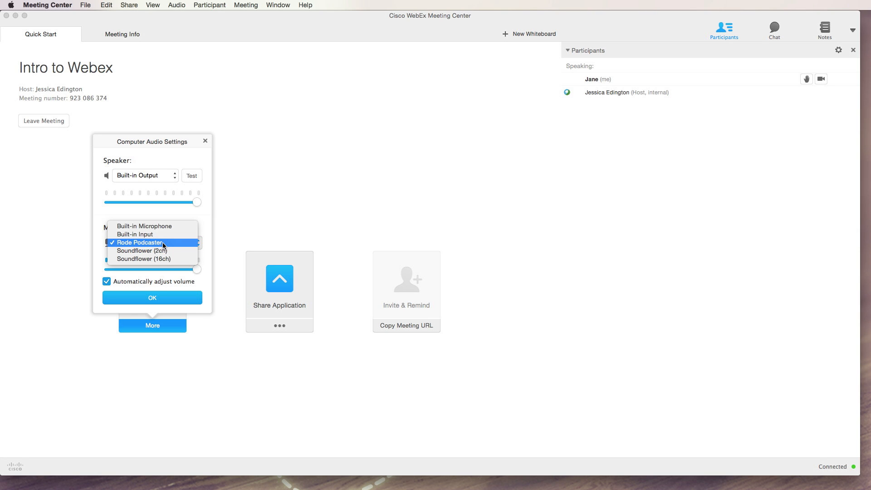
{"action": "mouse_move", "coordinate": [144, 226]}
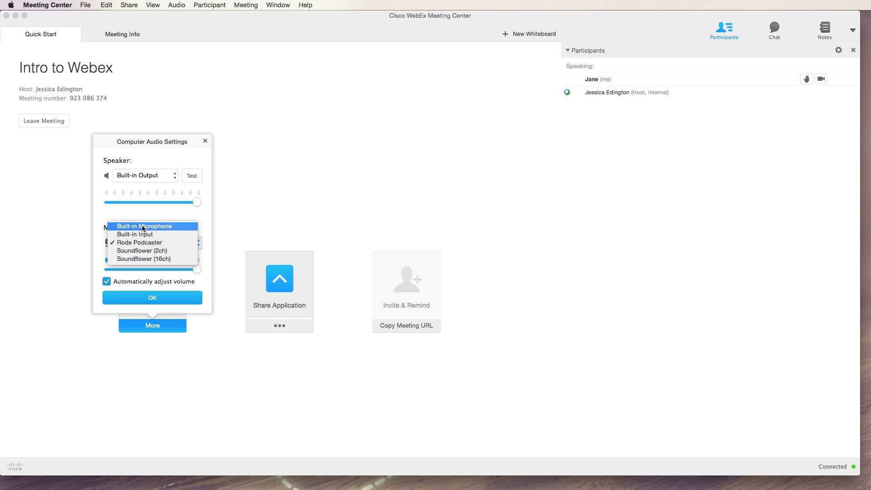
{"action": "left_click", "coordinate": [144, 226]}
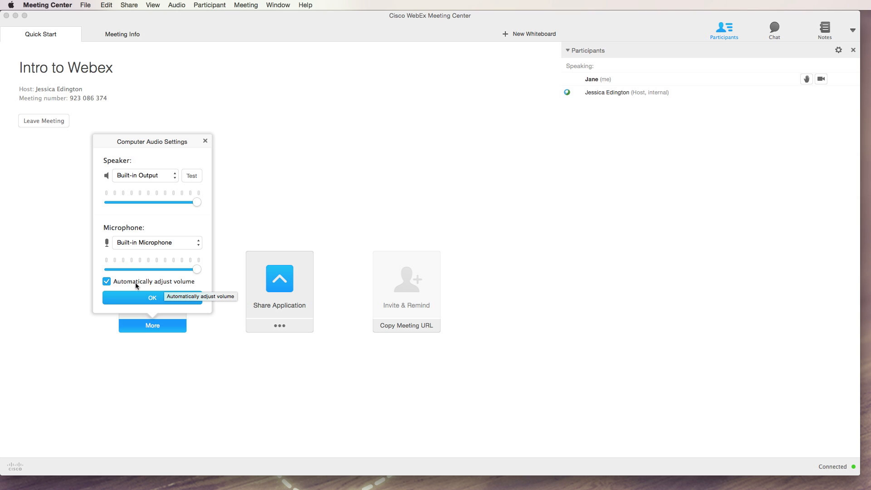
Step: Connect audio via computer, dismiss the Connected popup, and mute Jane in Participants
{"action": "left_click", "coordinate": [152, 297]}
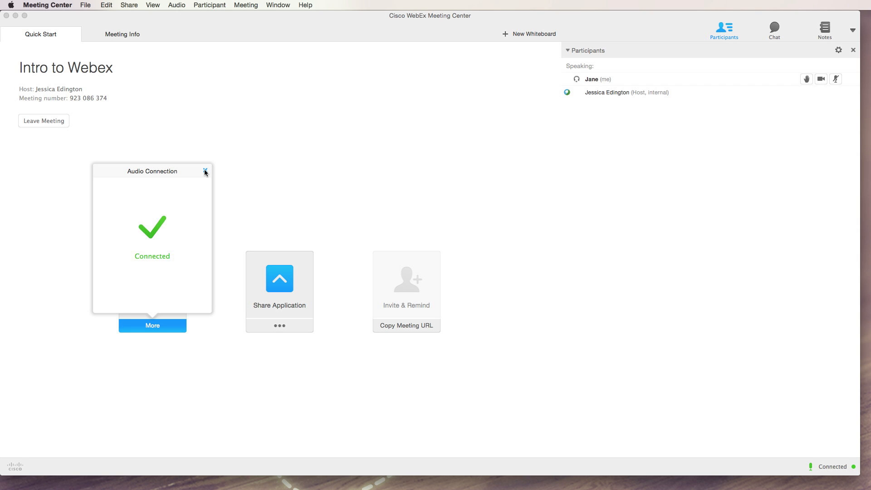
{"action": "left_click", "coordinate": [206, 171]}
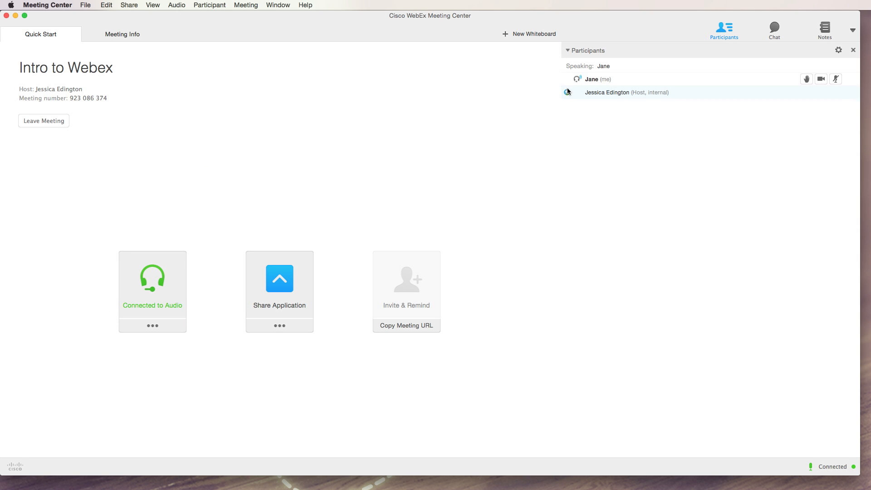
{"action": "mouse_move", "coordinate": [582, 83]}
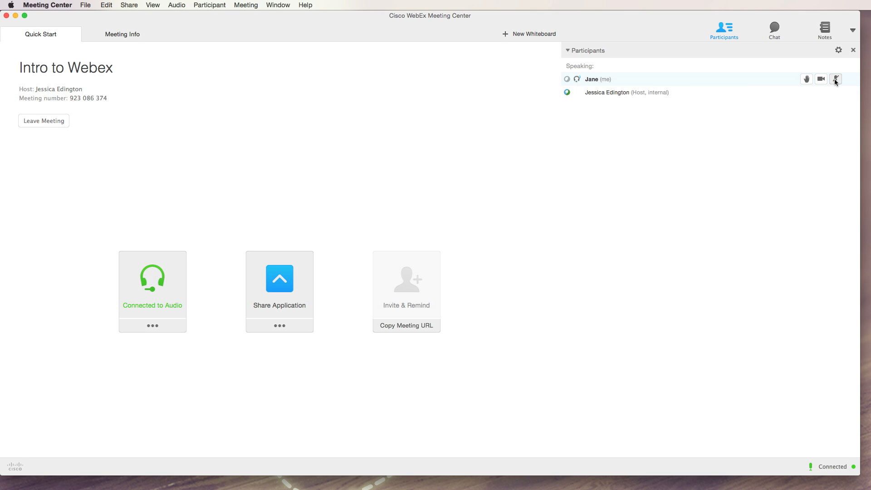
{"action": "left_click", "coordinate": [835, 79]}
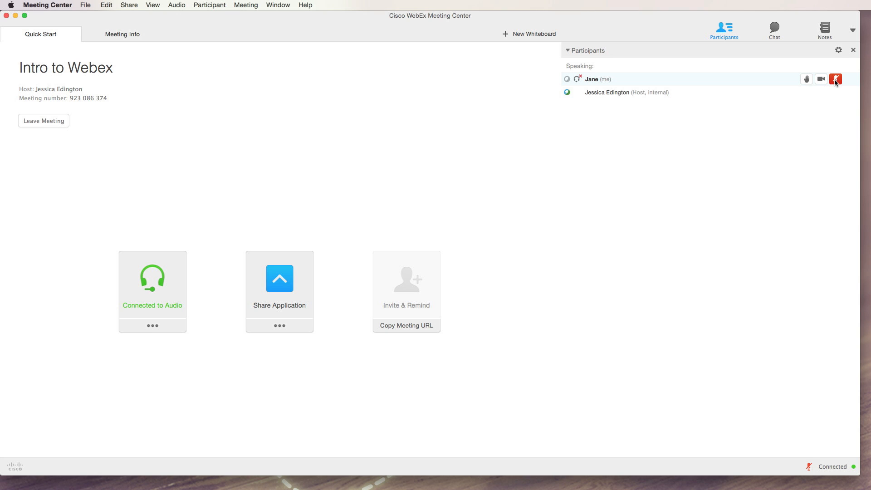